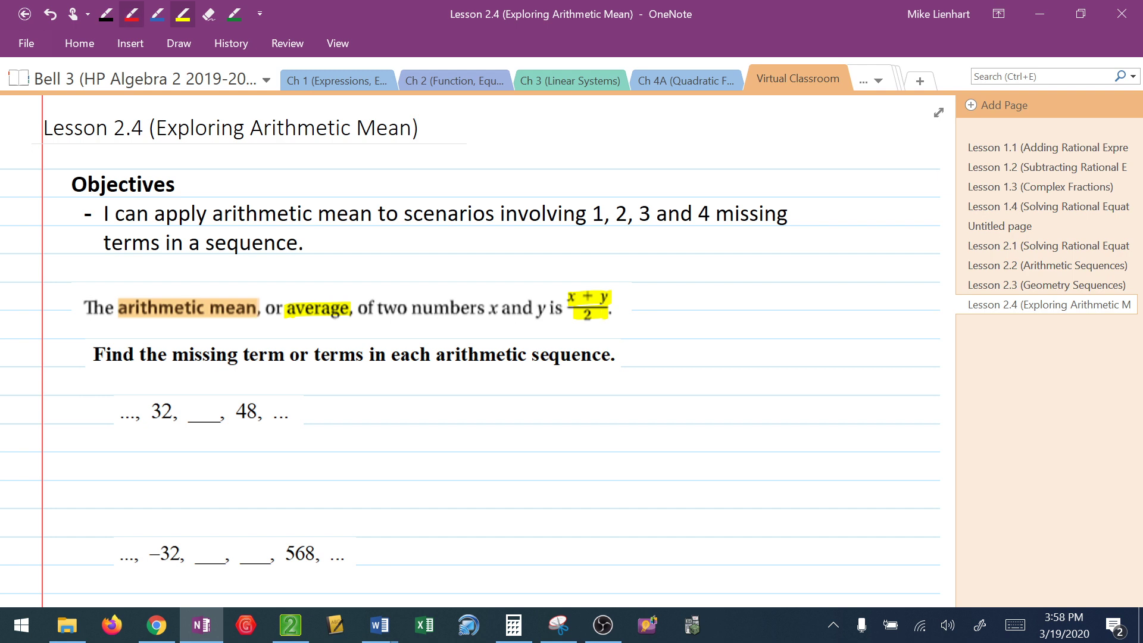
# Write 40 in the first blank with (32+48)/2 = 80/2, and mark the second sequence with '?'.
pyautogui.scroll(-3)
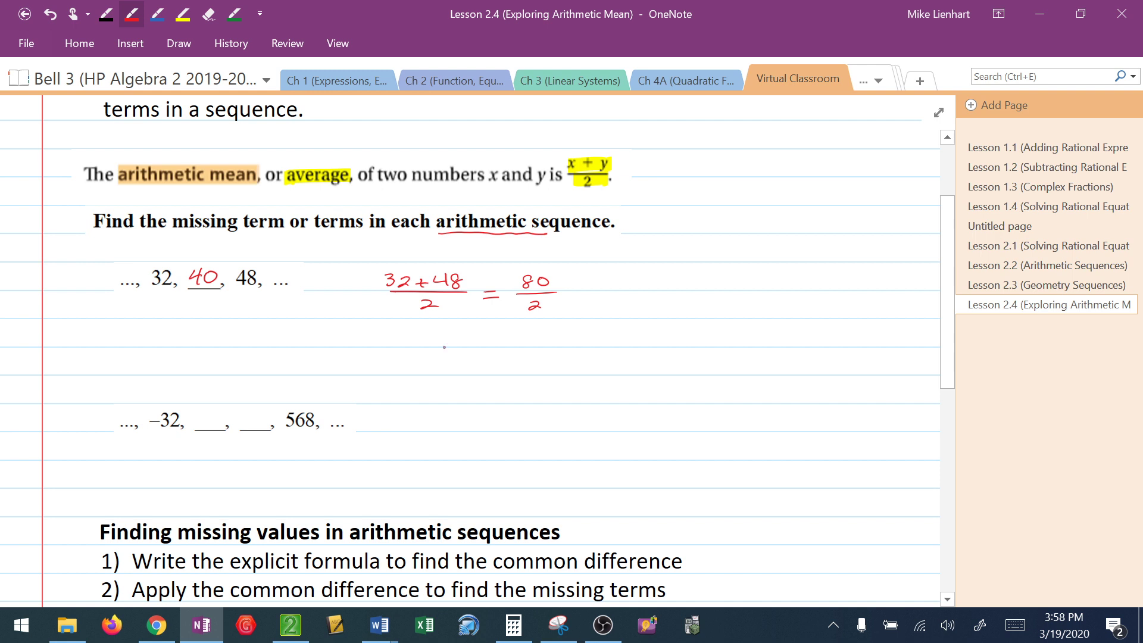
pyautogui.moveTo(370, 406)
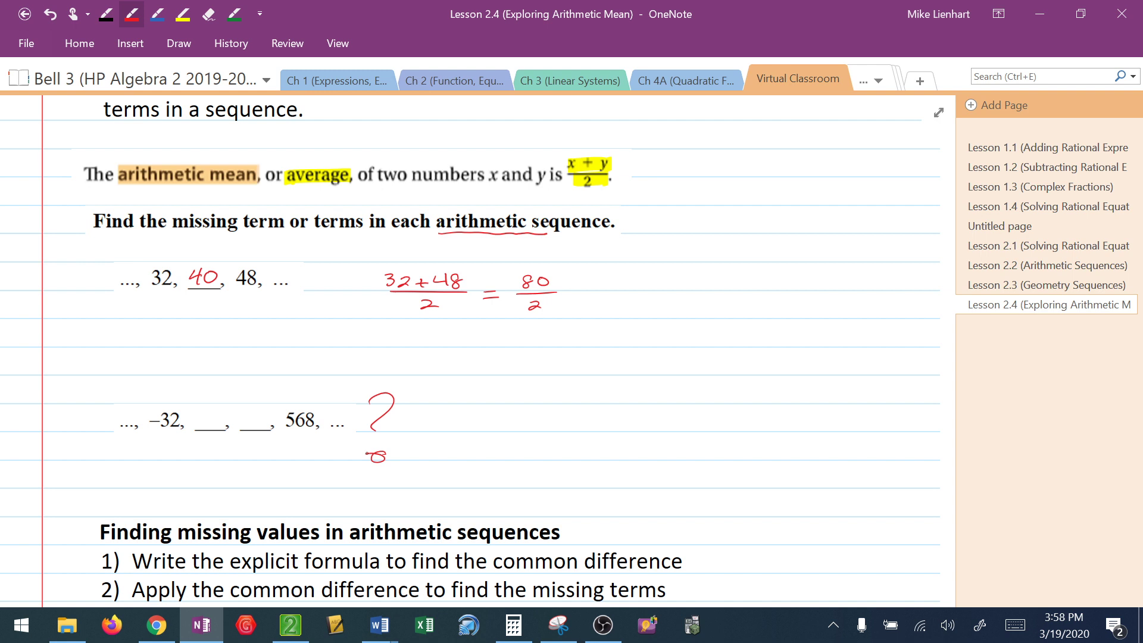
# Highlight 'explicit formula' in yellow and ink d = 8 with +8 under the first sequence's terms.
pyautogui.scroll(-3)
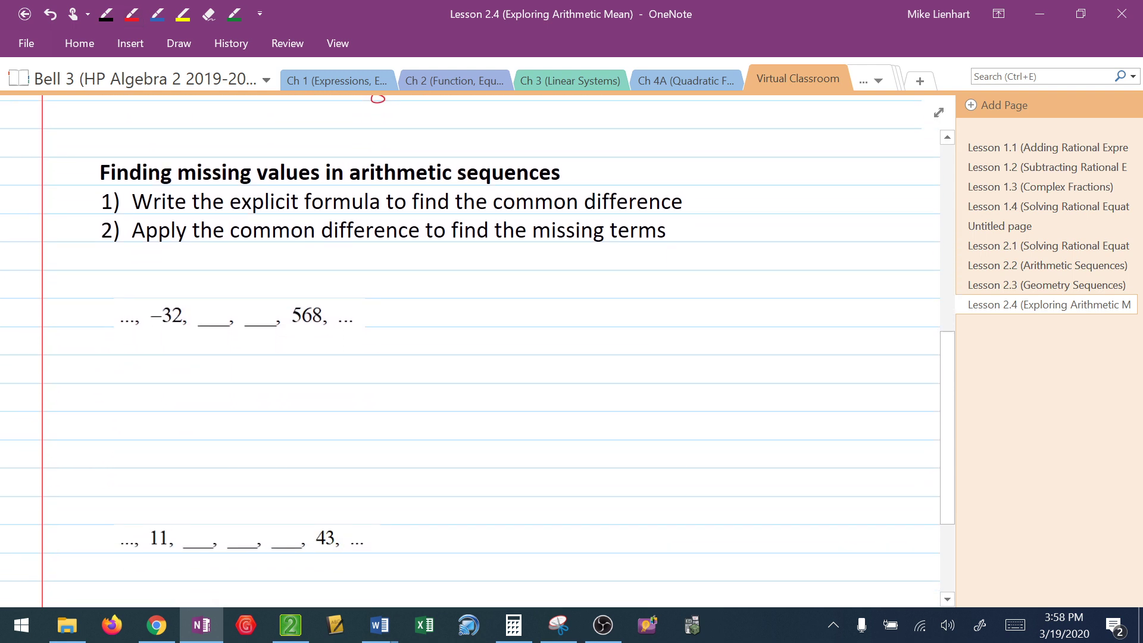
pyautogui.scroll(3)
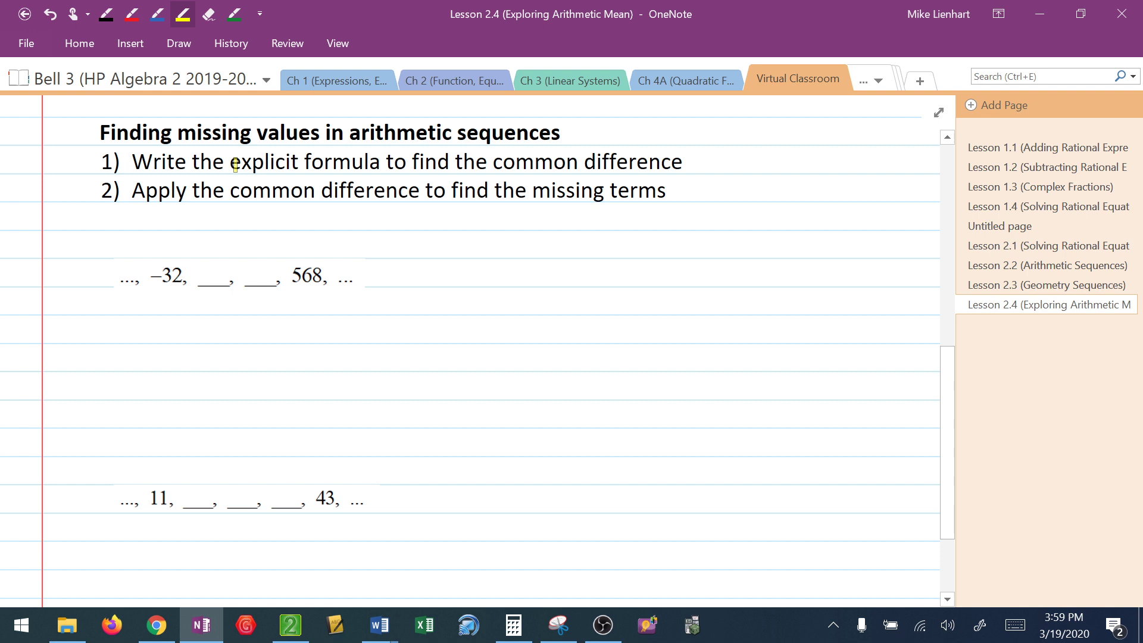
pyautogui.moveTo(230, 162); pyautogui.dragTo(384, 161)
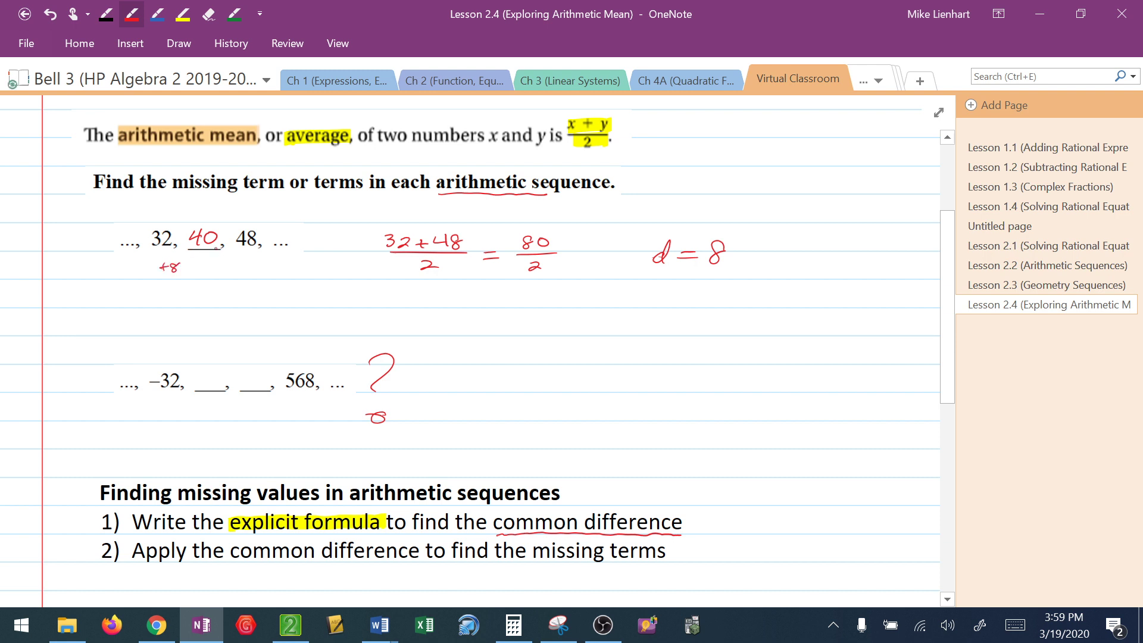
pyautogui.moveTo(218, 267); pyautogui.dragTo(241, 267)
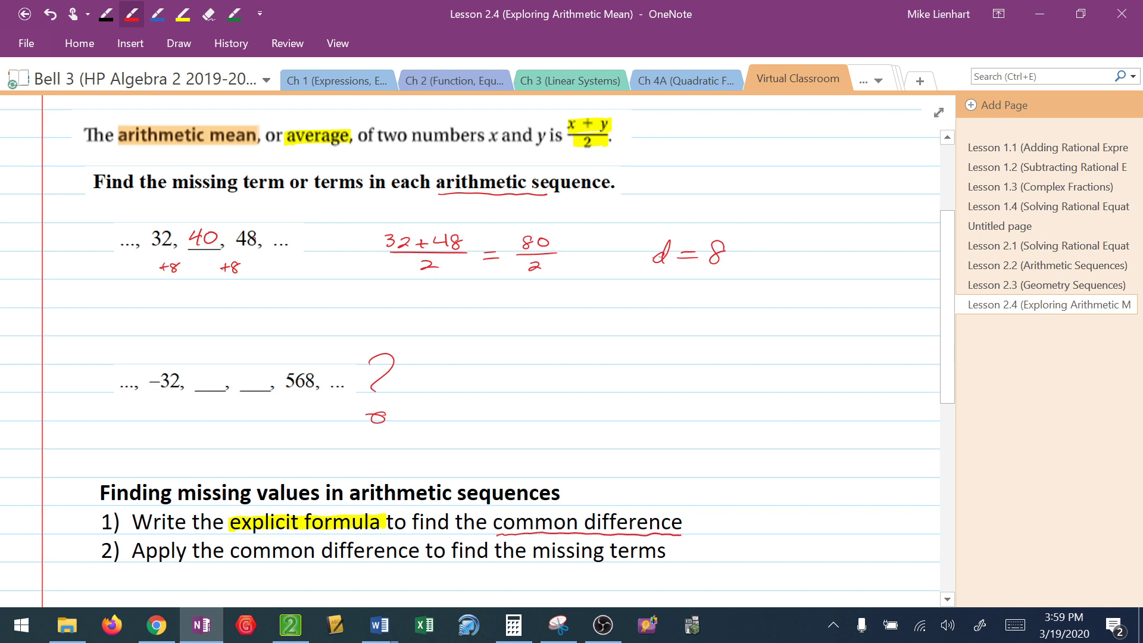
pyautogui.scroll(-3)
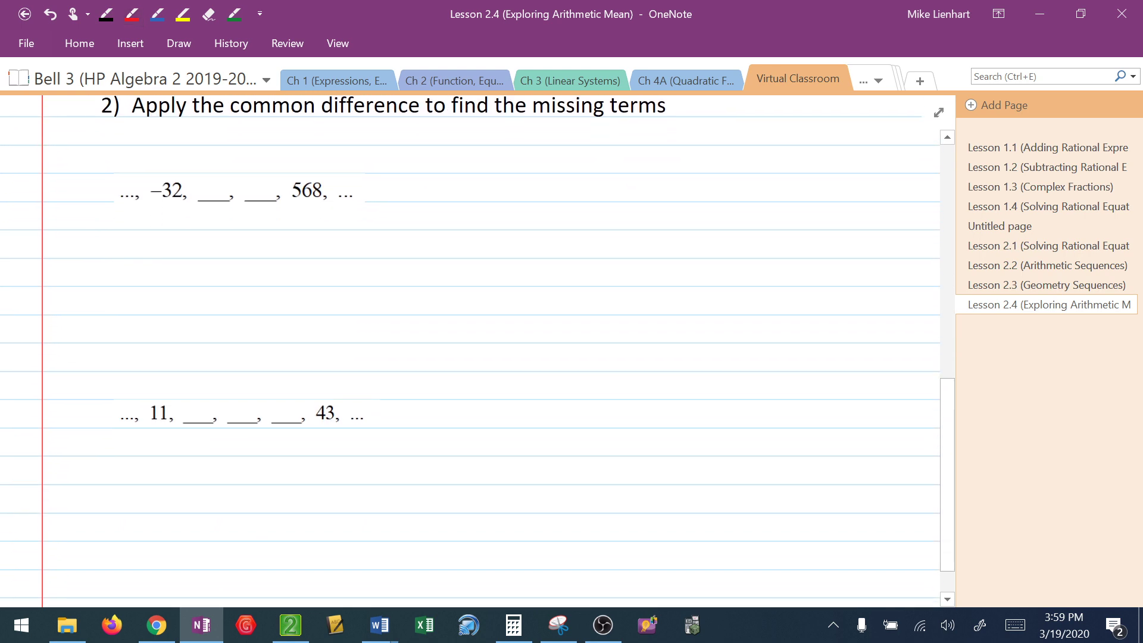
# Ink a_n = a_1 + (n-1)(d), solve 568 = -32 + 3d for d = 200, box 168 and 368.
pyautogui.scroll(3)
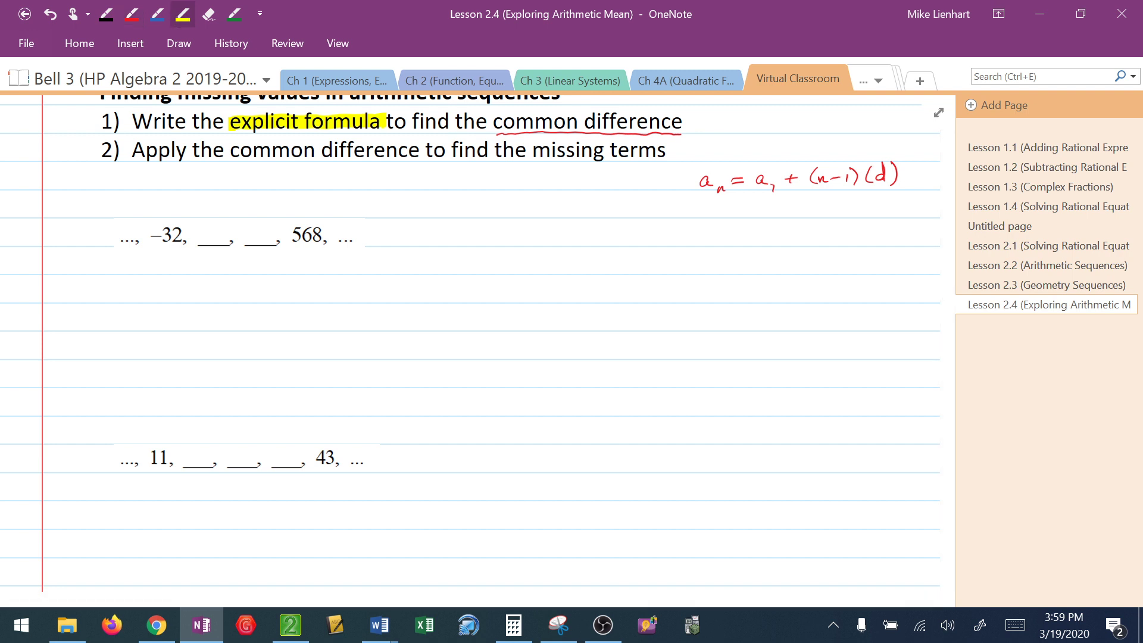
pyautogui.click(884, 176)
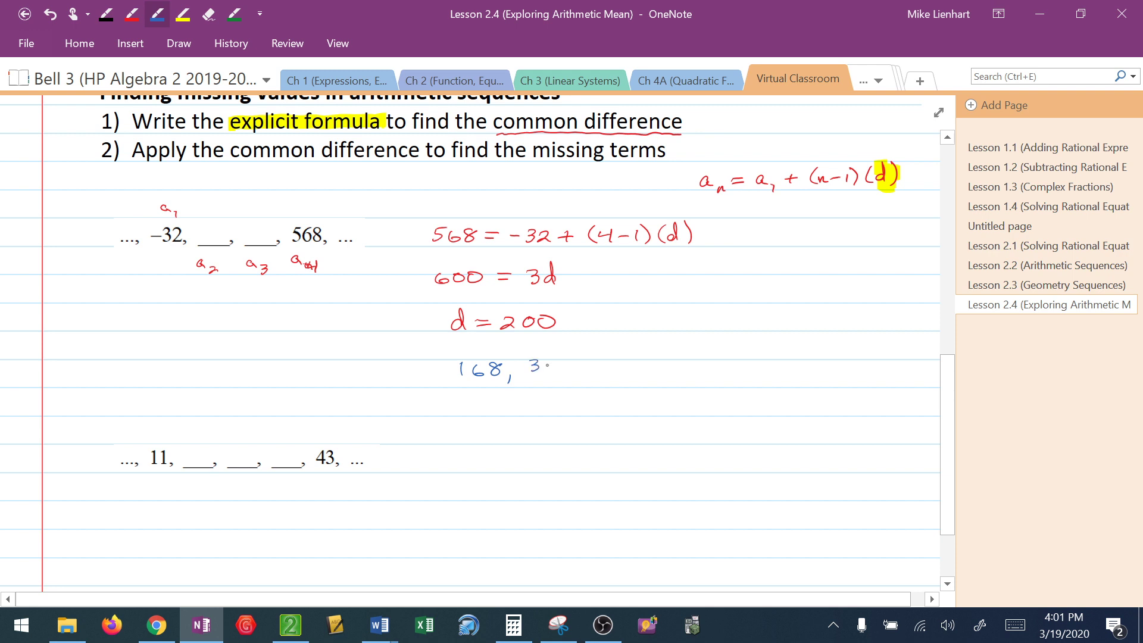
pyautogui.write('68')
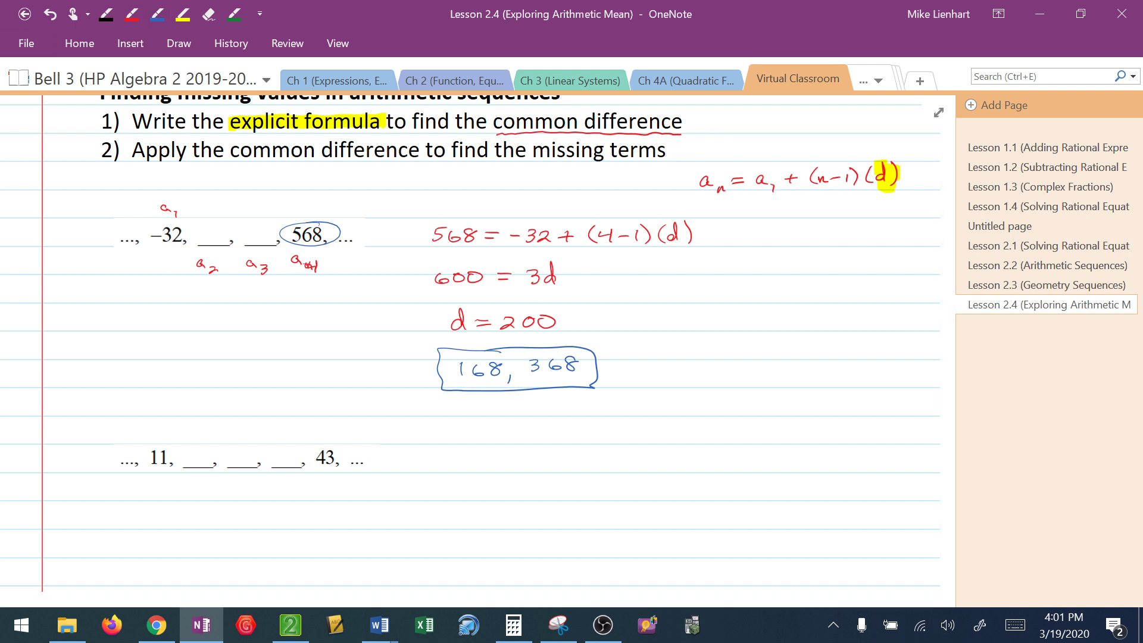
# Ink 43 = 11 + (5-1)(d), 32 = 4d, d = 8, and box 19, 27, 35.
pyautogui.scroll(-3)
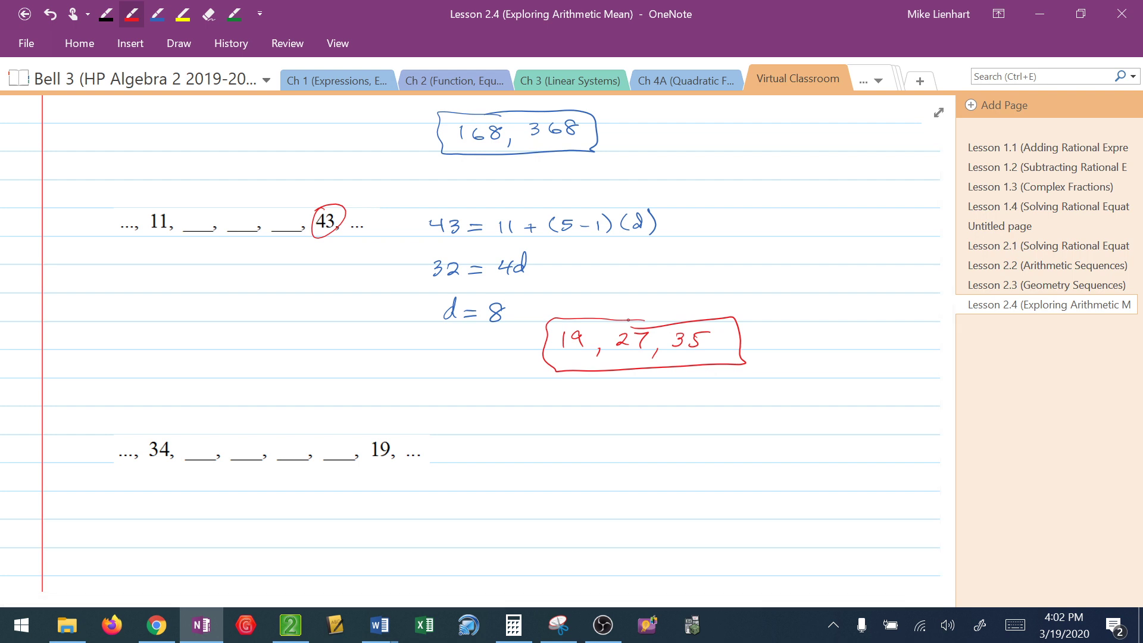
# Ink 19 = 34 + (6-1)(d), -15 = 5d, d = -3, and box 31, 28, 25, 22.
pyautogui.scroll(-3)
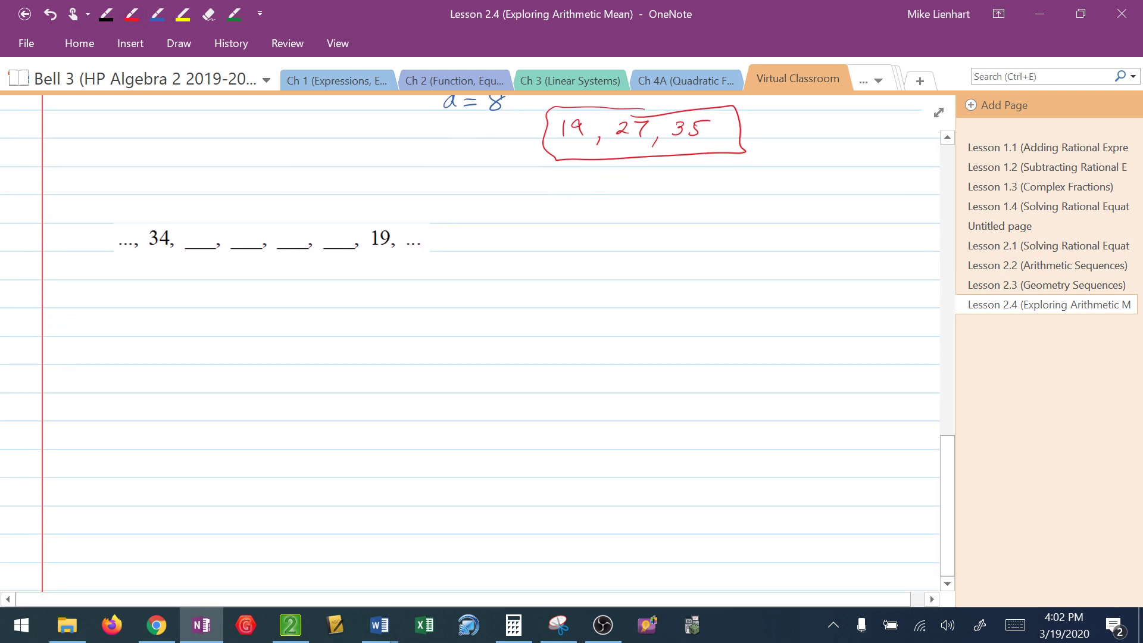
pyautogui.click(157, 14)
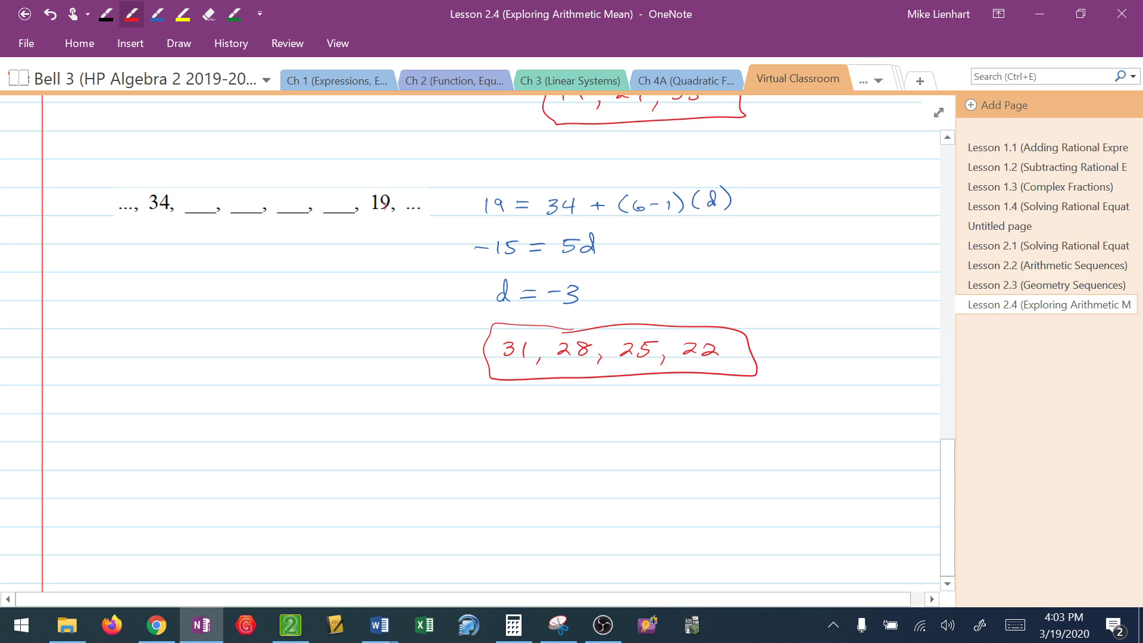
pyautogui.moveTo(601, 625)
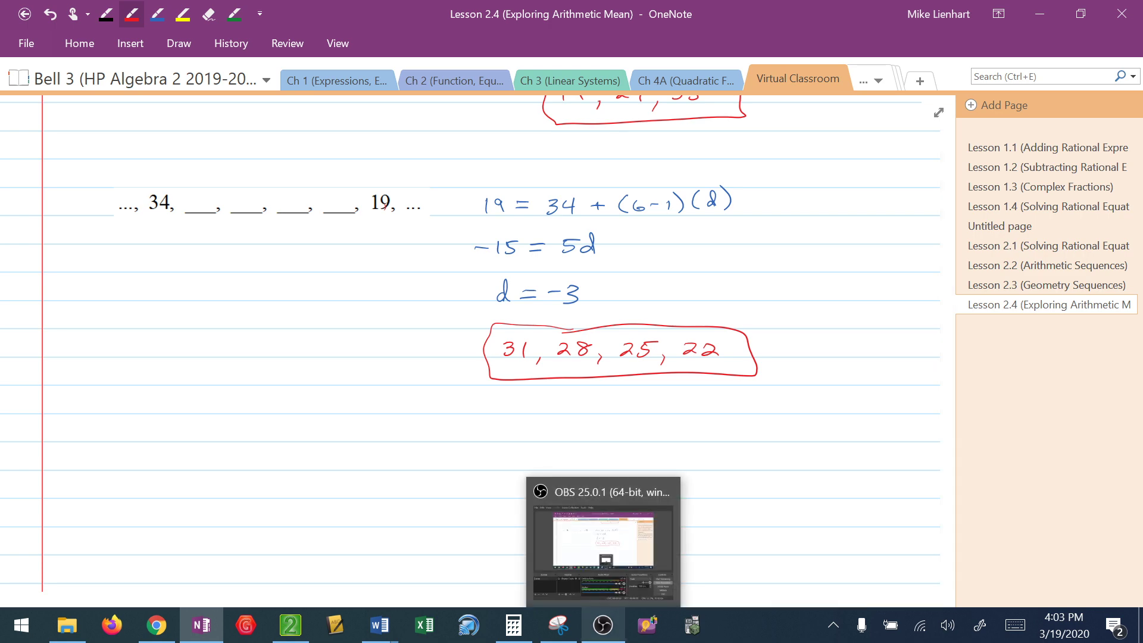